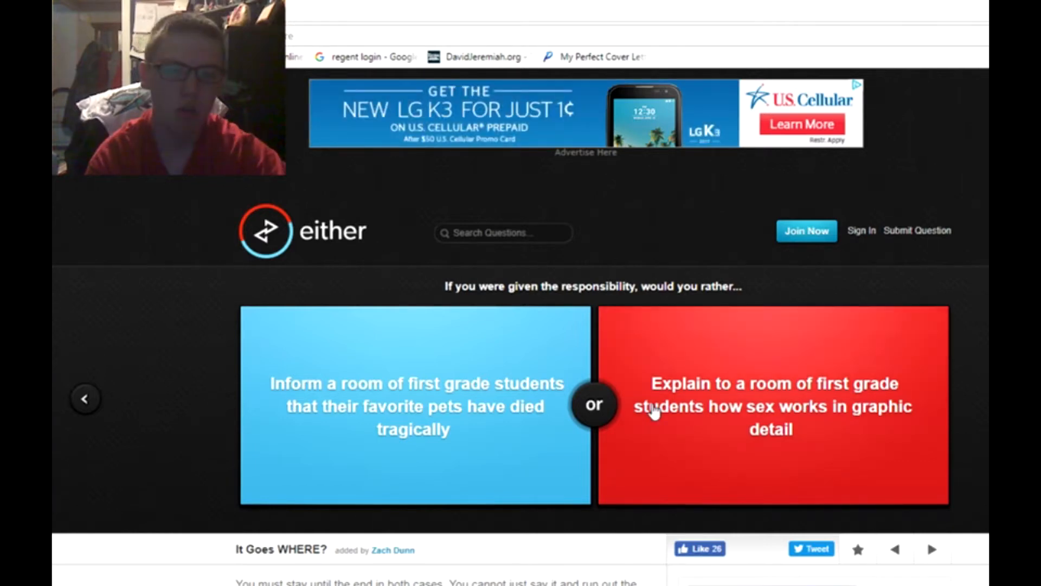
pyautogui.moveTo(922, 437)
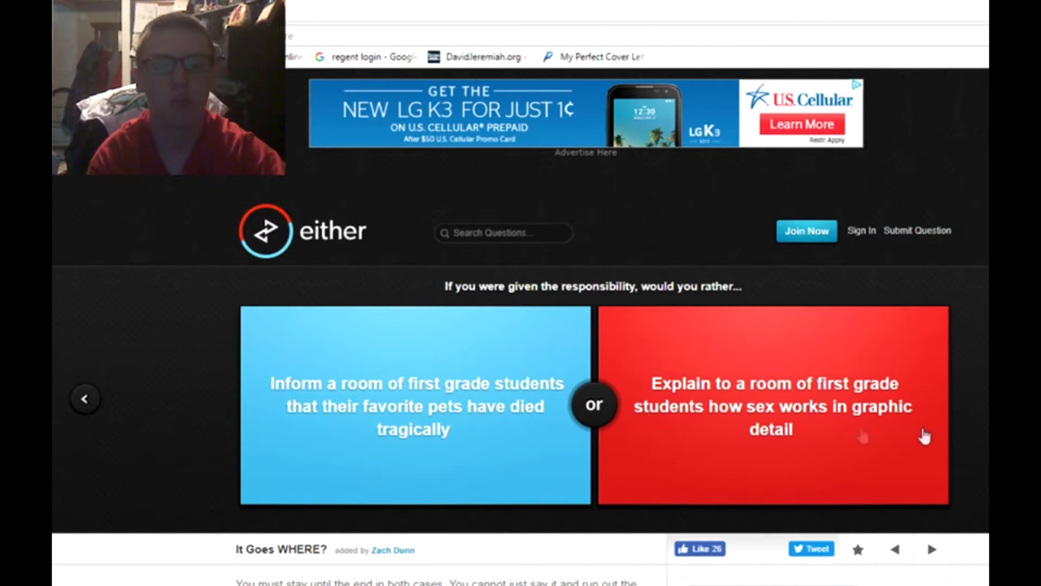
# Skip the first grade students question to reach the jello room or pillow room question.
pyautogui.click(414, 404)
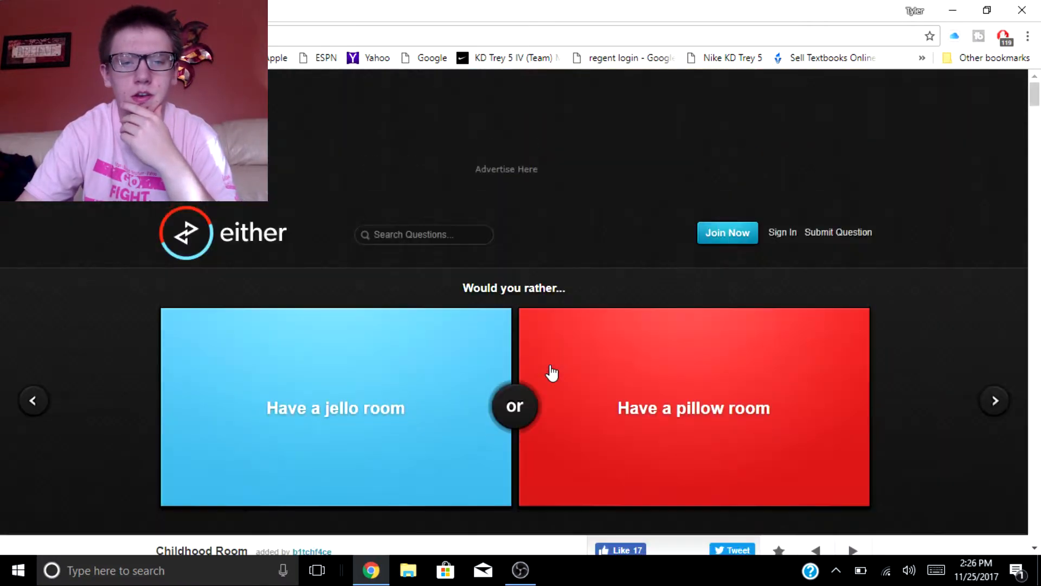
pyautogui.moveTo(642, 229)
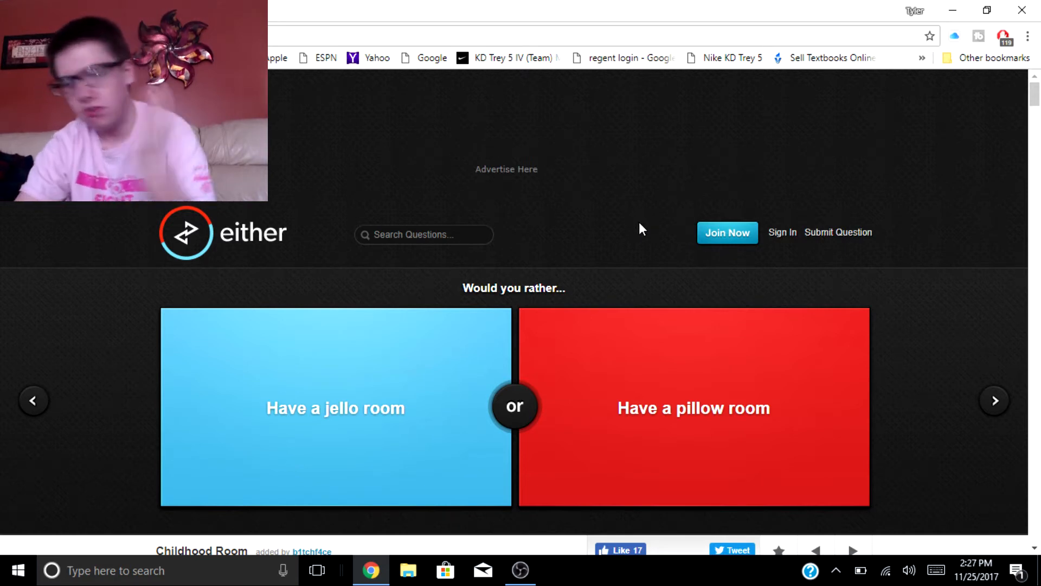
pyautogui.moveTo(594, 246)
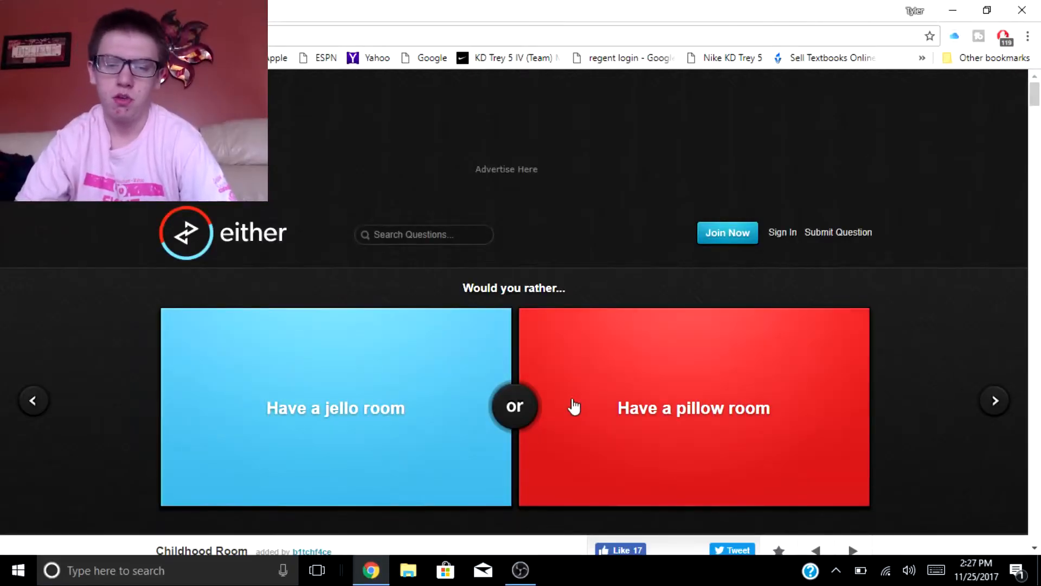
# Vote for the jello room, losing two front teeth and Facebook, advancing after each result.
pyautogui.click(335, 406)
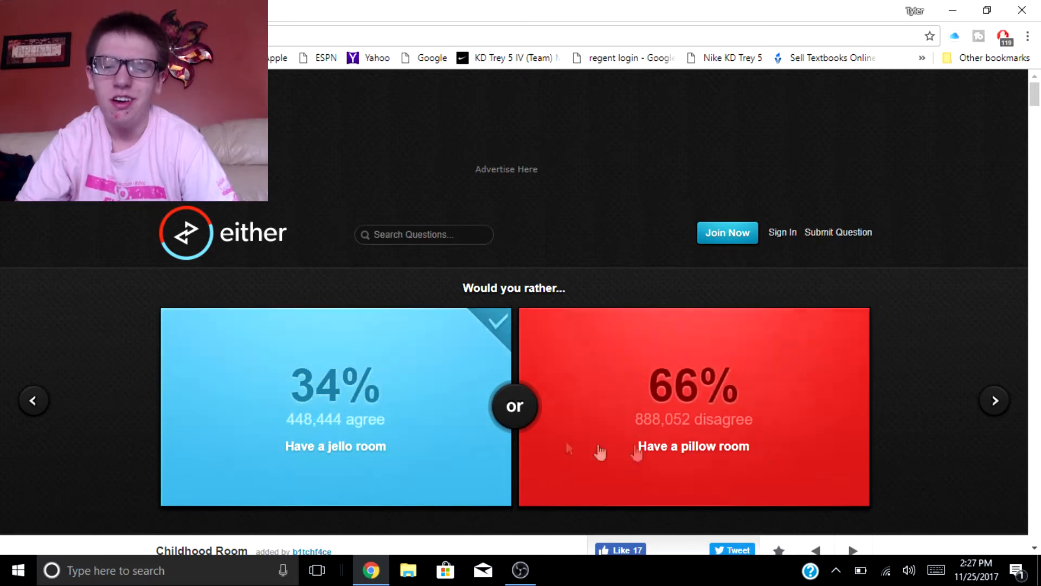
pyautogui.click(994, 400)
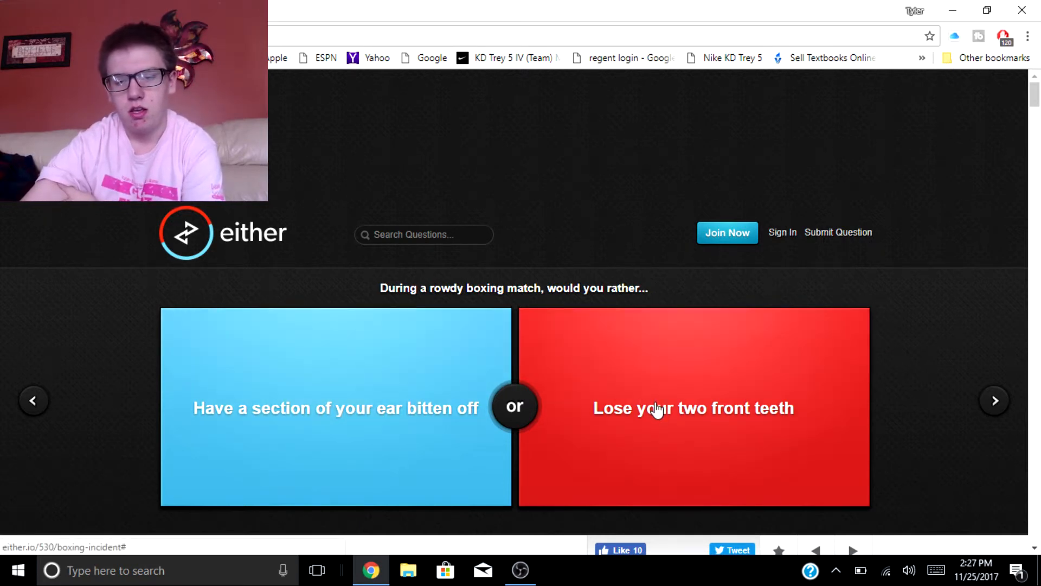
pyautogui.click(692, 407)
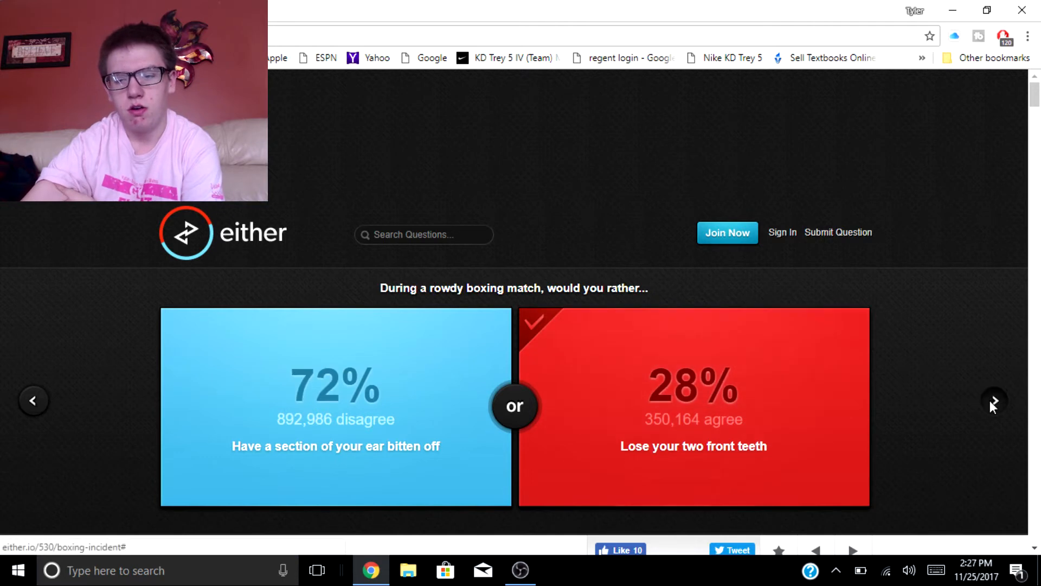
pyautogui.click(994, 400)
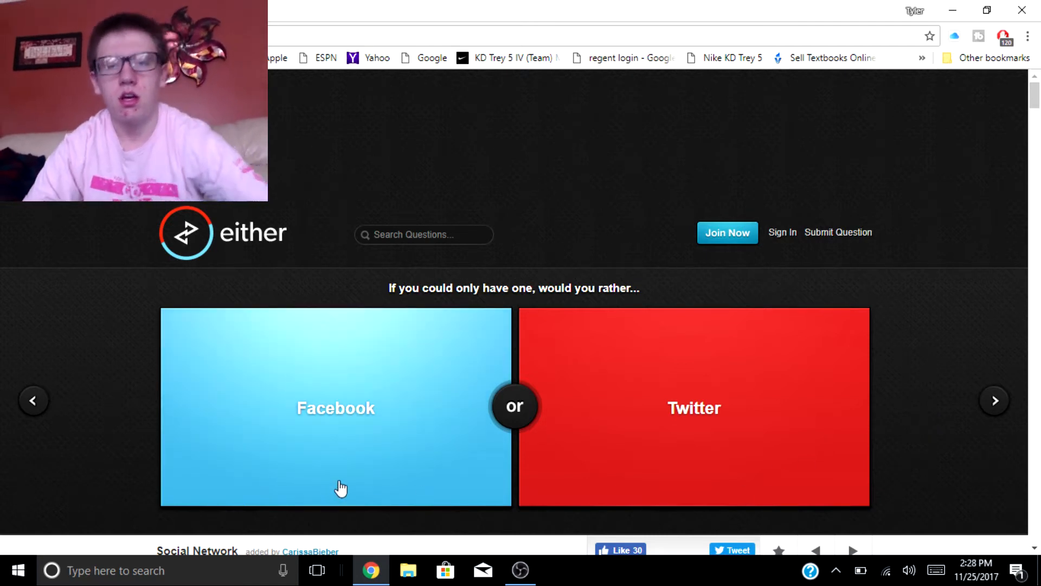
pyautogui.click(335, 408)
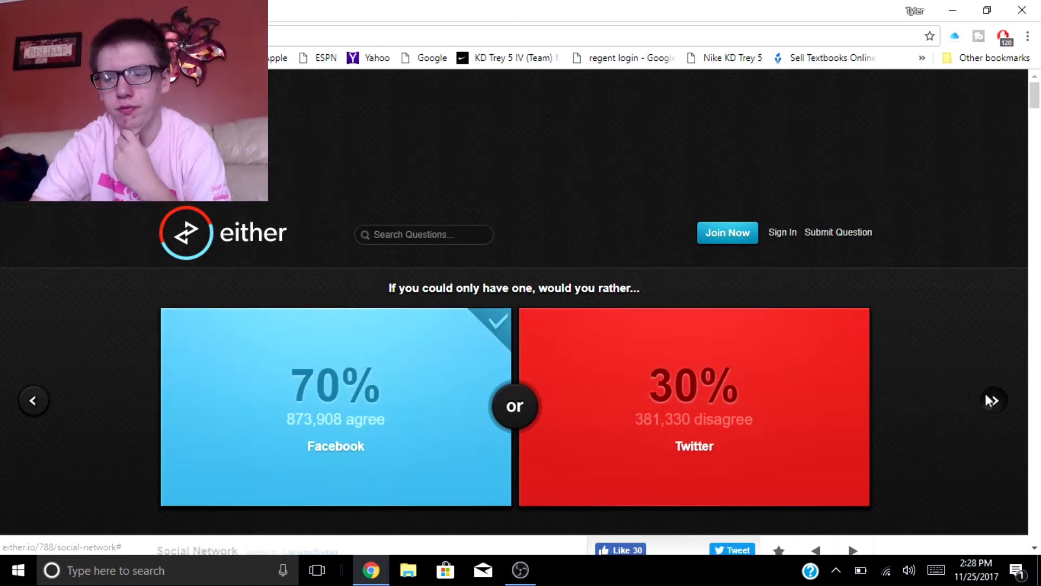
pyautogui.click(992, 400)
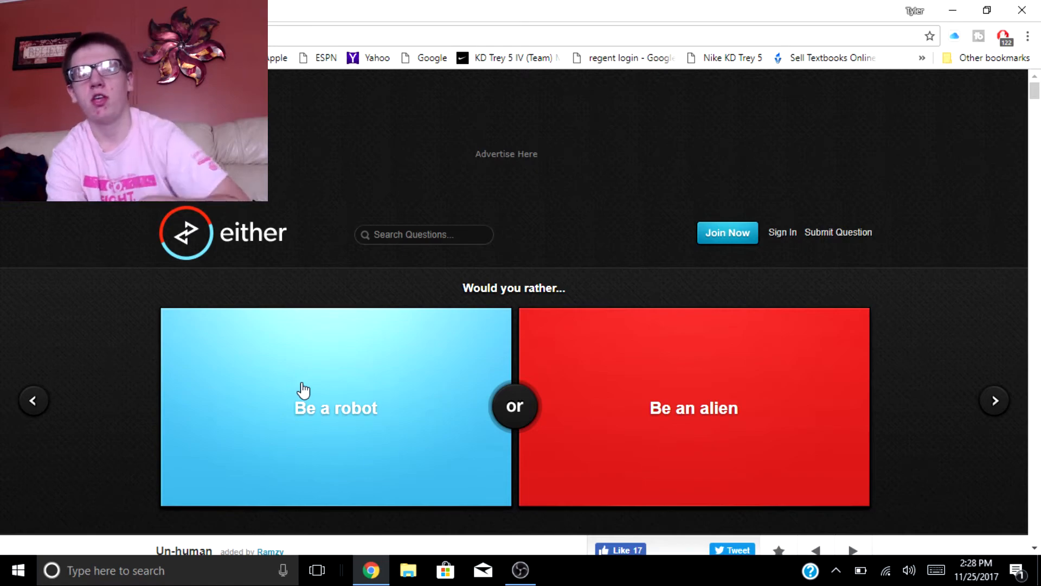
# Vote for being a robot on the robot-or-alien question.
pyautogui.click(335, 408)
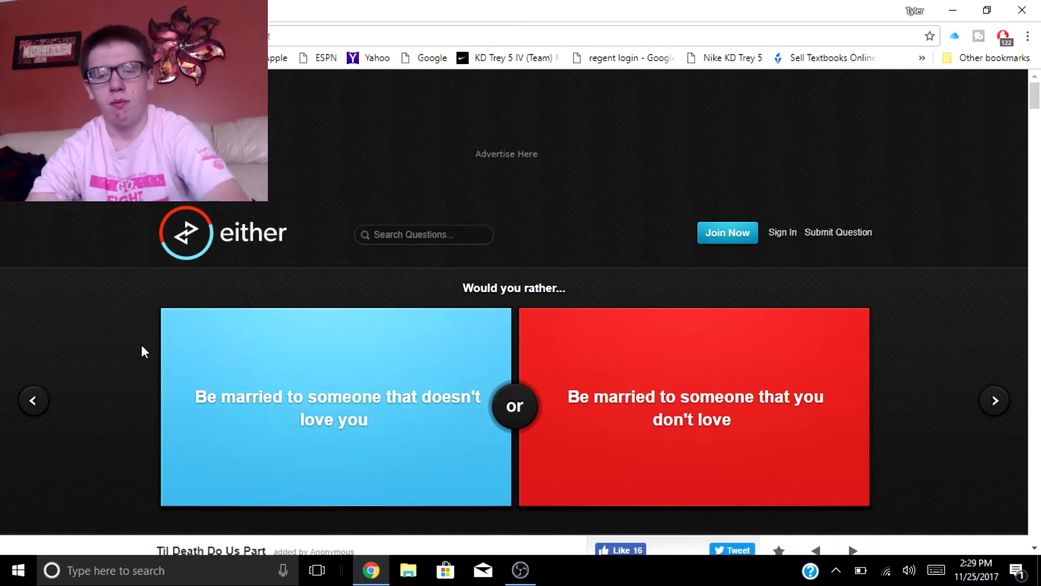
pyautogui.moveTo(146, 353)
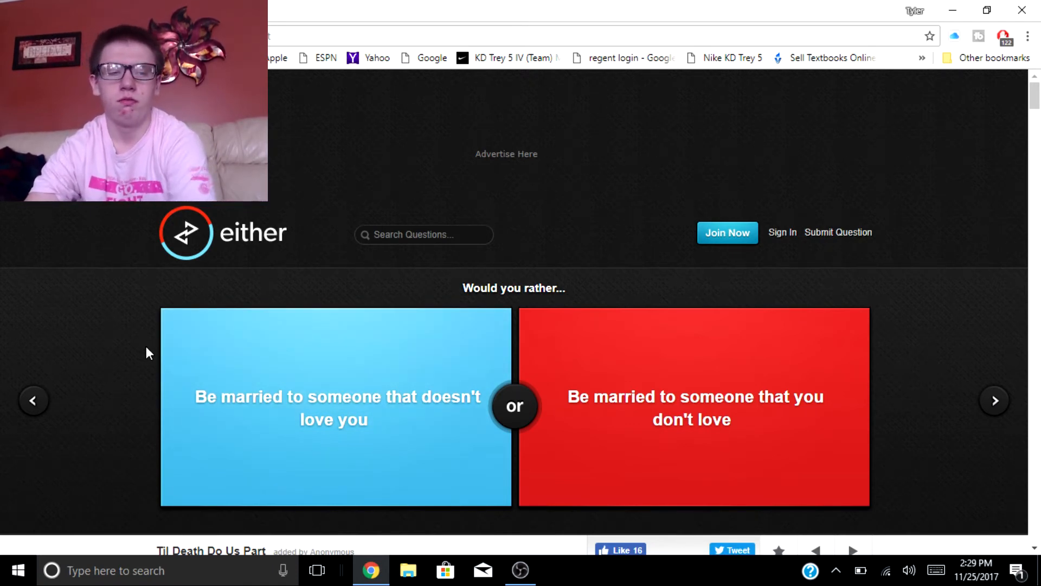
pyautogui.moveTo(283, 362)
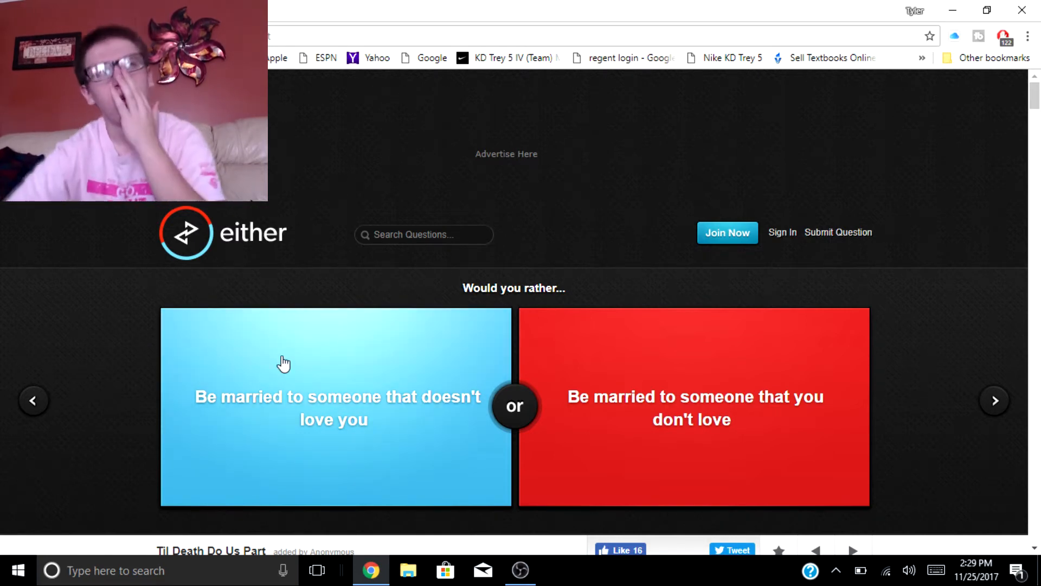
pyautogui.moveTo(312, 391)
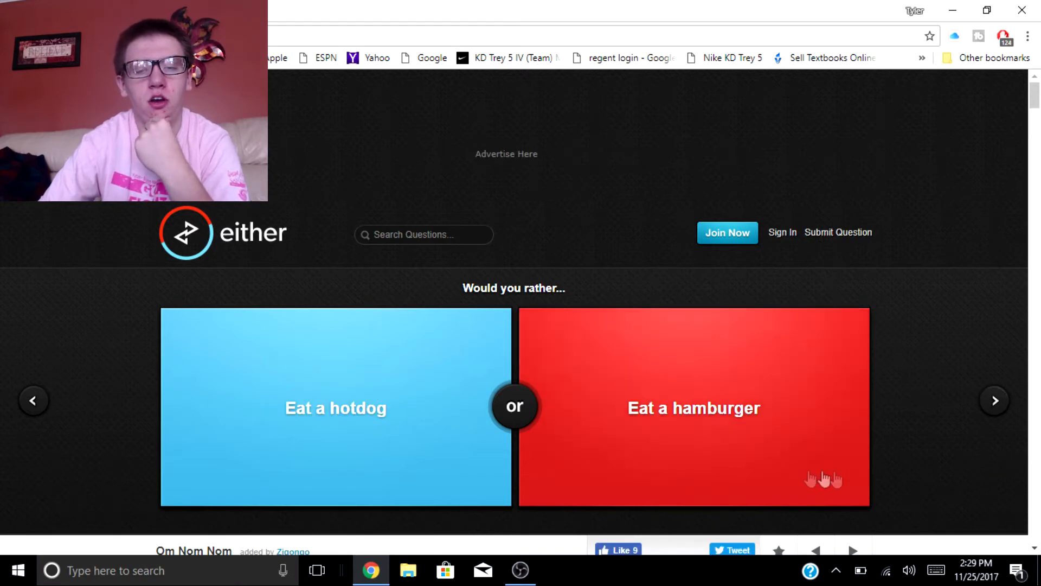
# Answer the hotdog question, vote for Gandalf and the eight-year-old police officer, then switch to a new tab.
pyautogui.click(693, 406)
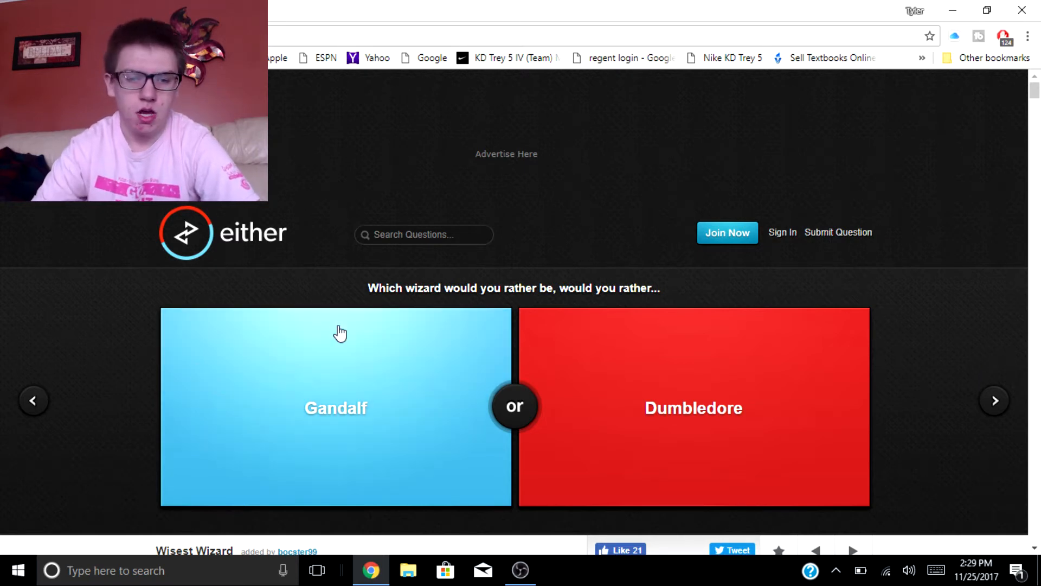
pyautogui.click(335, 408)
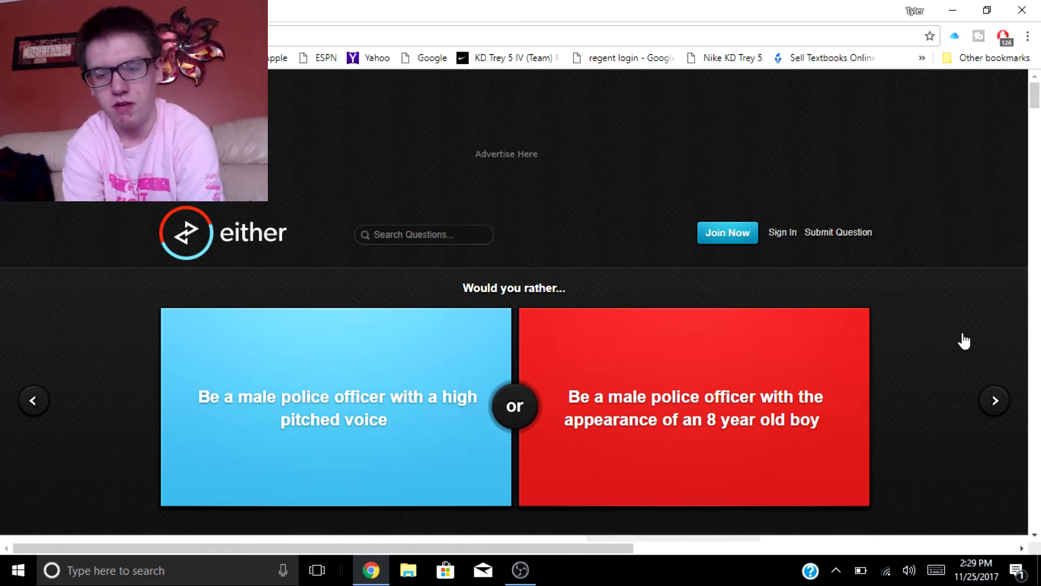
pyautogui.click(693, 406)
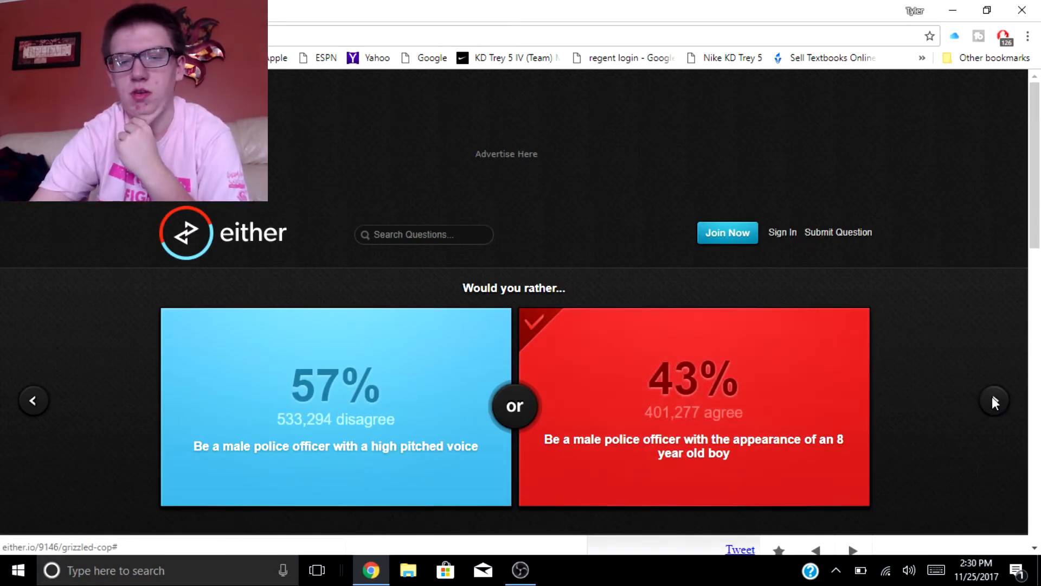
pyautogui.click(994, 400)
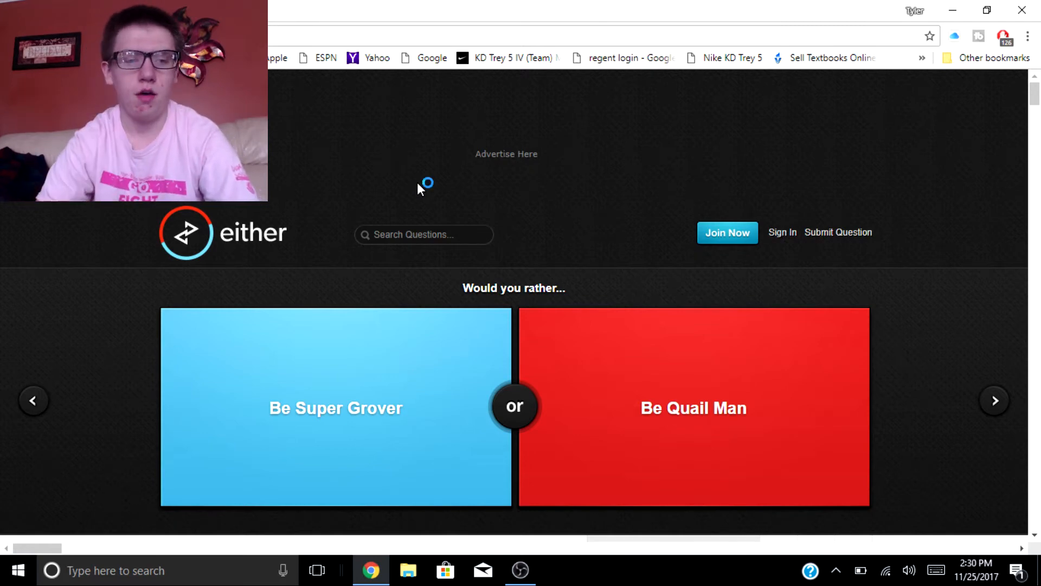
pyautogui.click(318, 11)
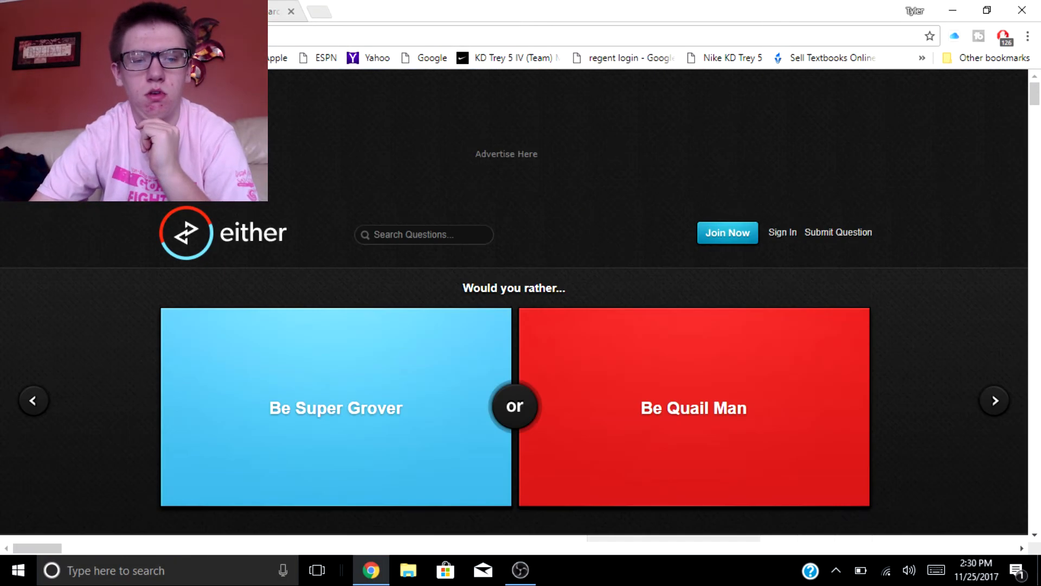
# Bring up the Google Search results for Super Grover.
pyautogui.click(325, 11)
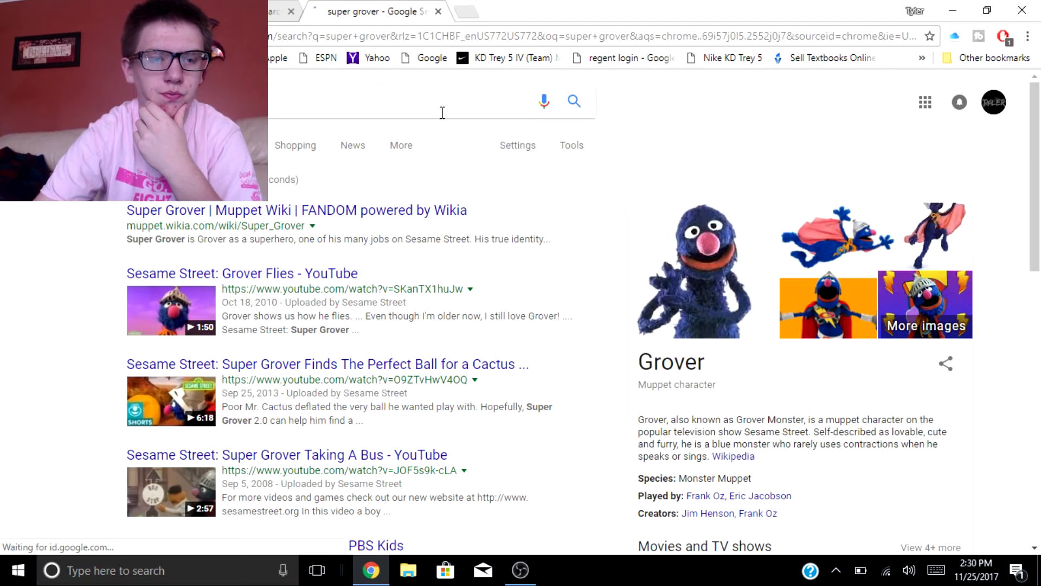
pyautogui.moveTo(688, 275)
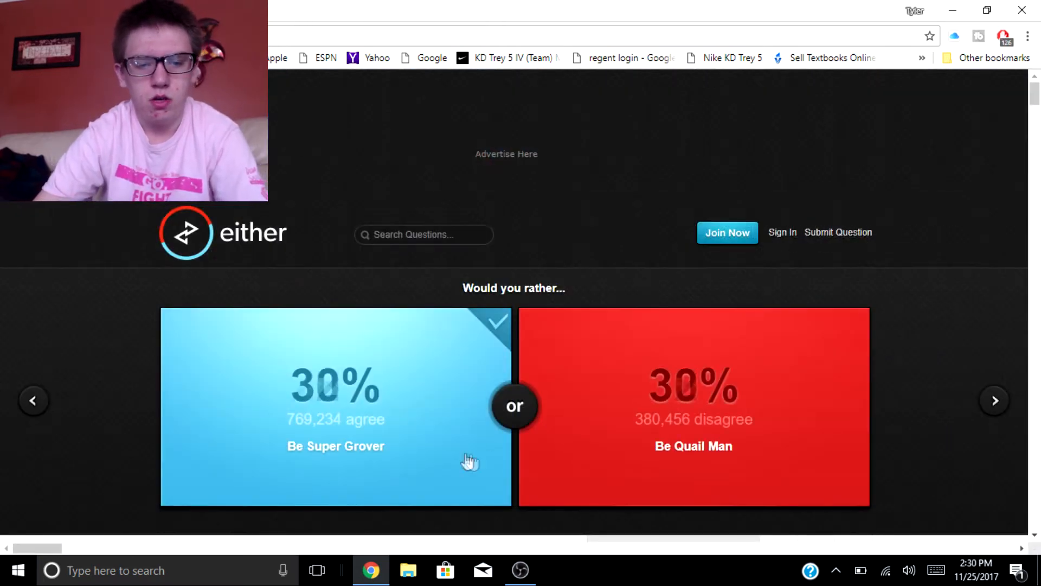
# Vote for Play Rock Band and only being able to shout, then switch to the Google tab.
pyautogui.click(994, 399)
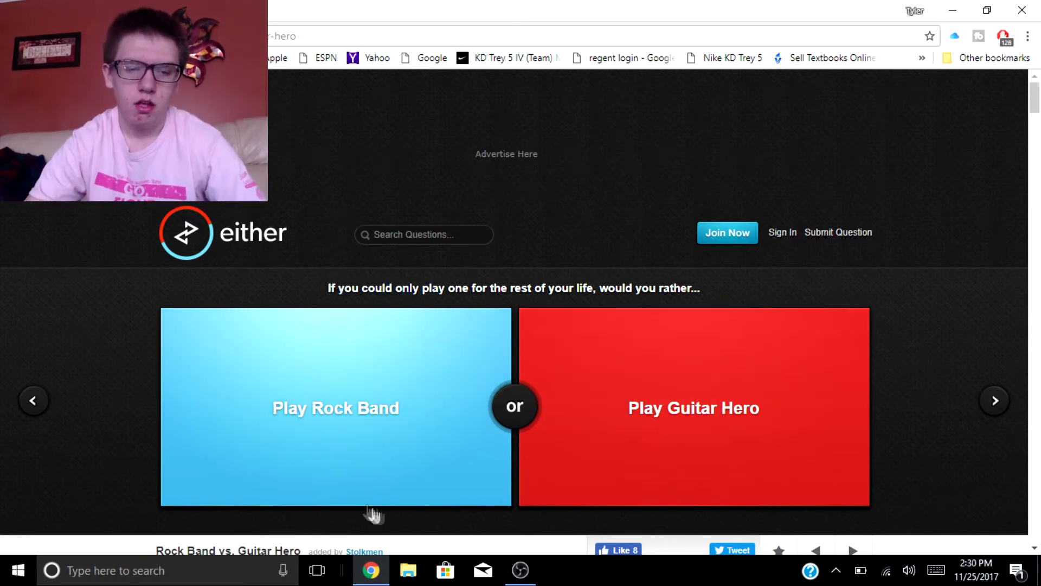
pyautogui.click(335, 408)
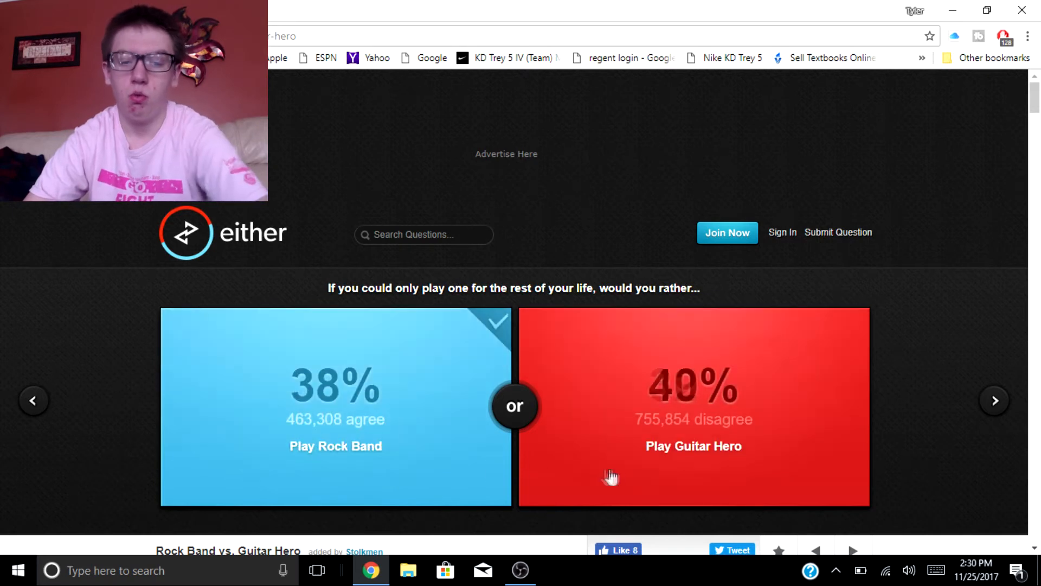
pyautogui.click(995, 400)
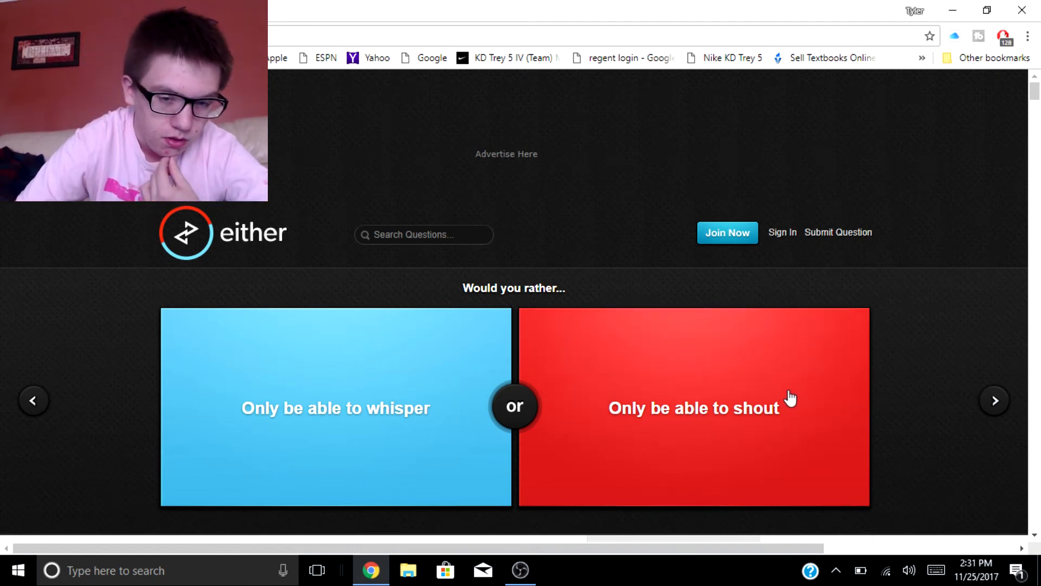
pyautogui.click(693, 408)
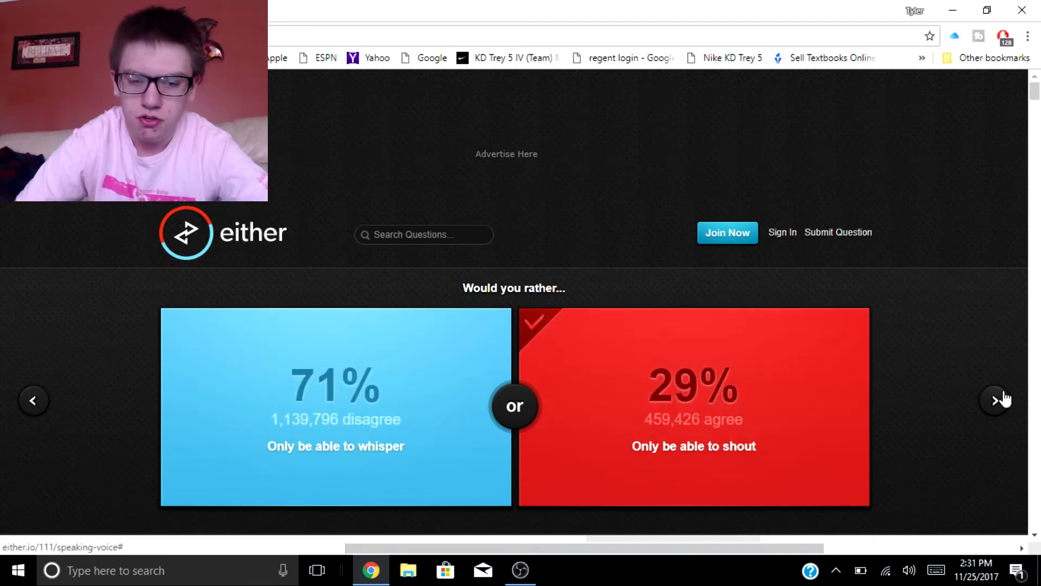
pyautogui.click(994, 400)
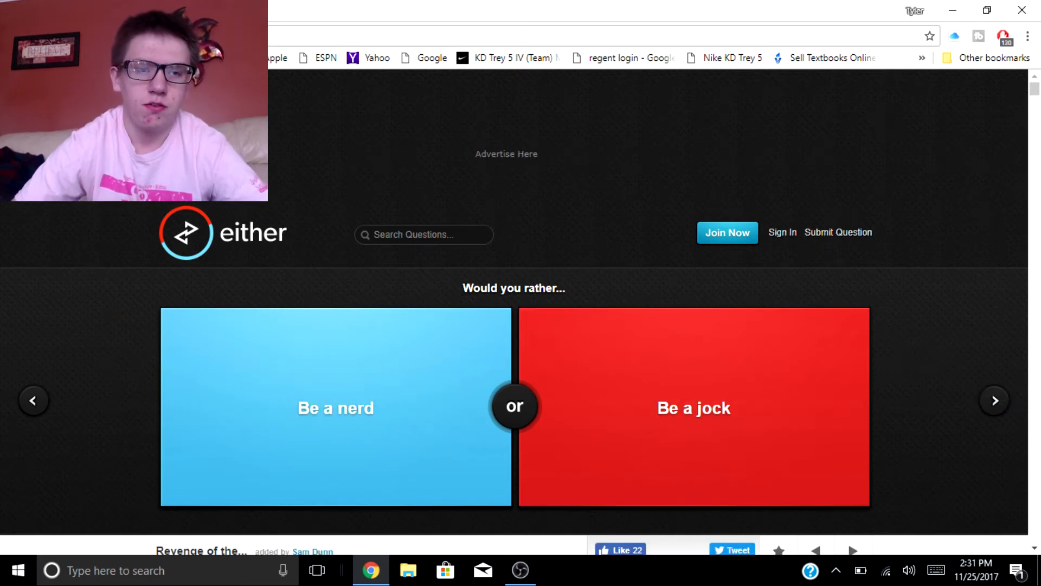
pyautogui.click(318, 11)
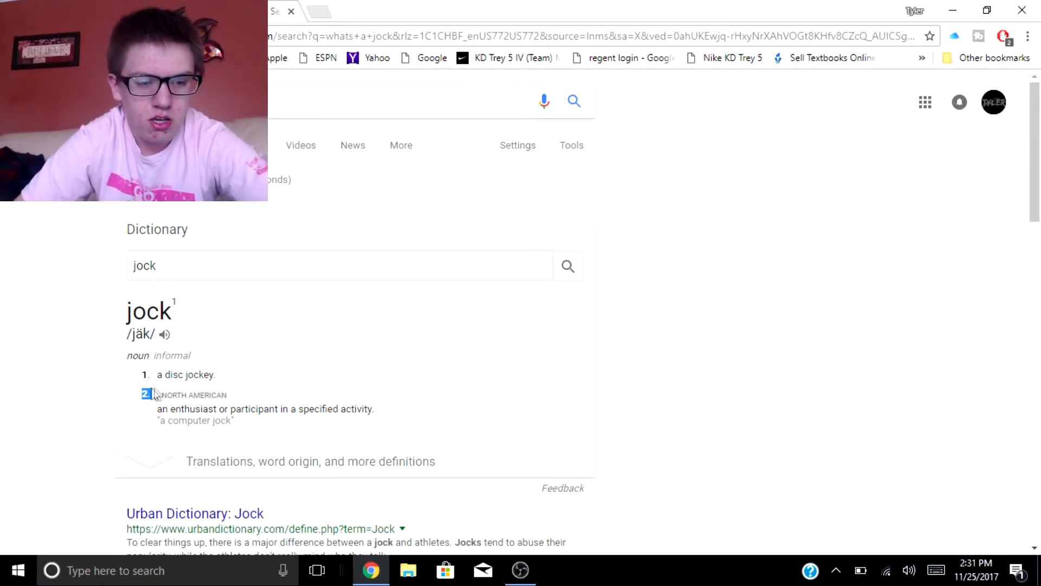
# Select part of the Google dictionary definition of jock while reading it.
pyautogui.moveTo(143, 395); pyautogui.dragTo(207, 409)
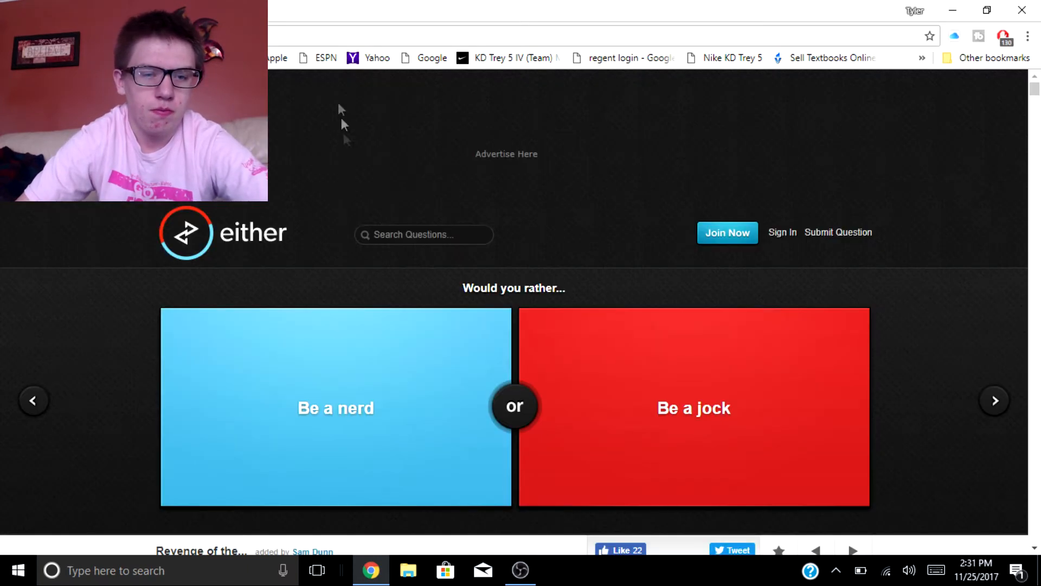
# Vote for being a nerd, then for yelling a swear between every word.
pyautogui.click(335, 407)
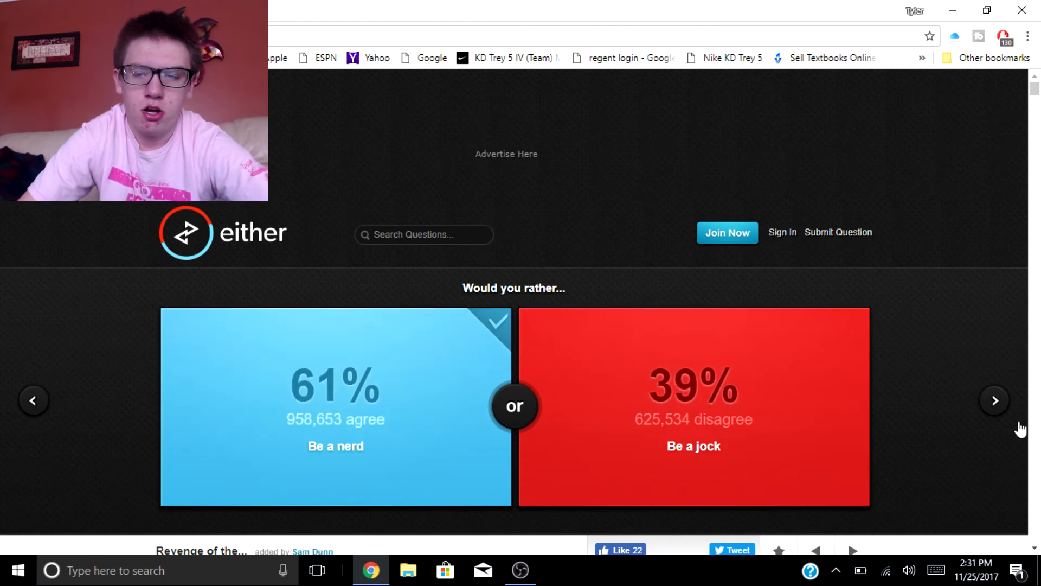
pyautogui.click(994, 400)
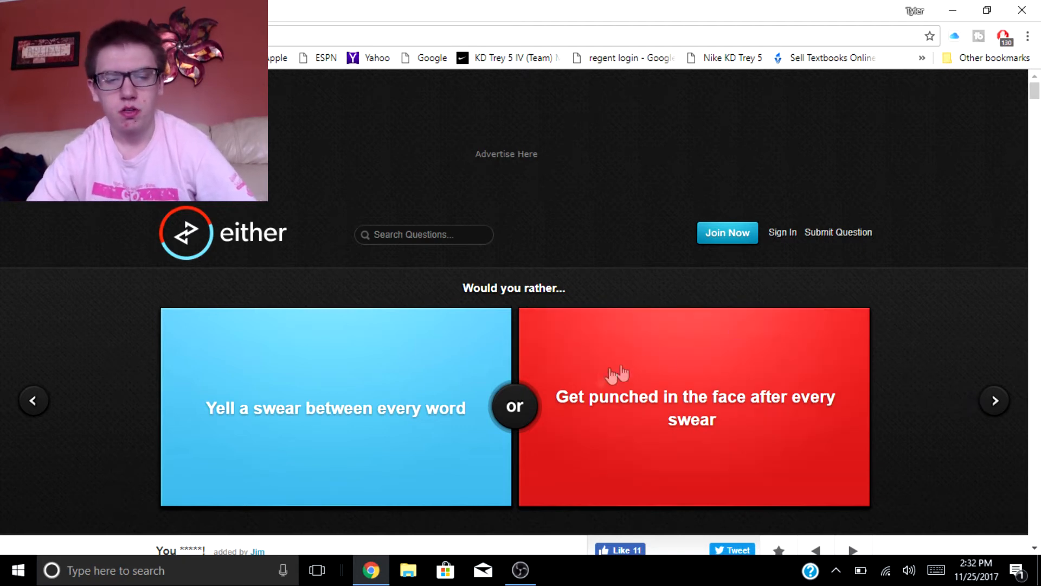
pyautogui.click(335, 407)
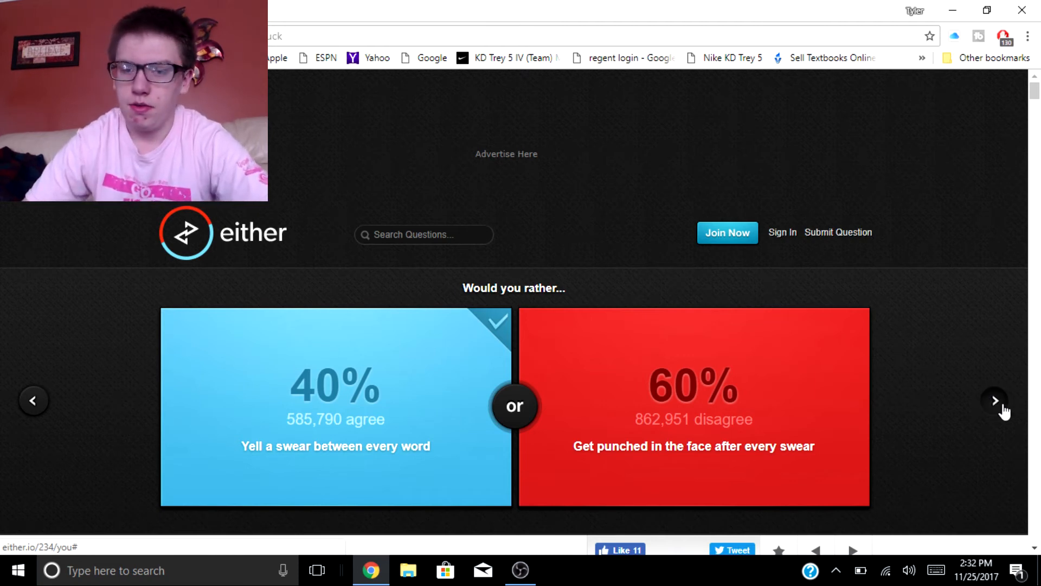
pyautogui.click(995, 400)
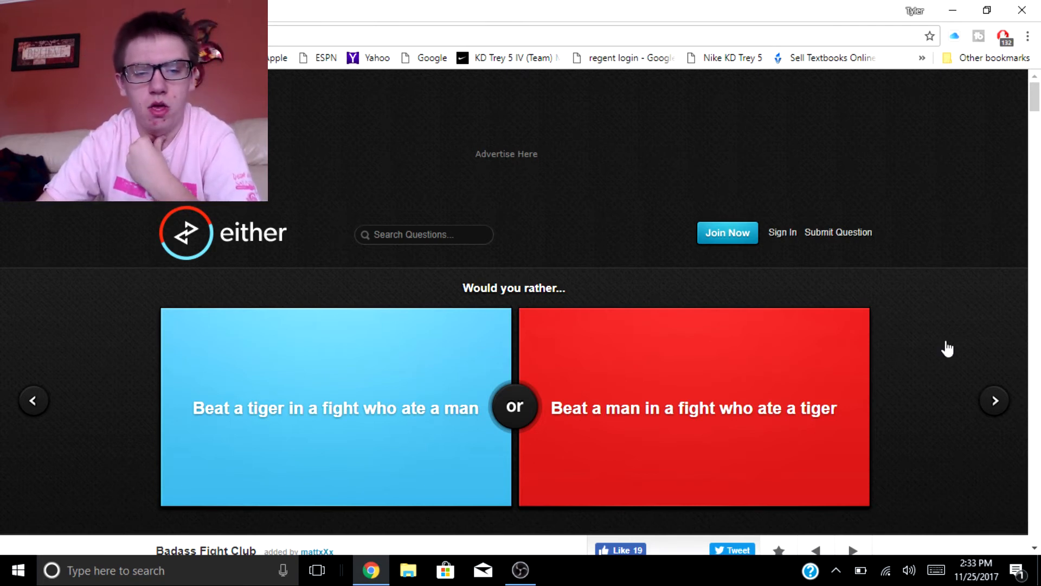
pyautogui.moveTo(925, 368)
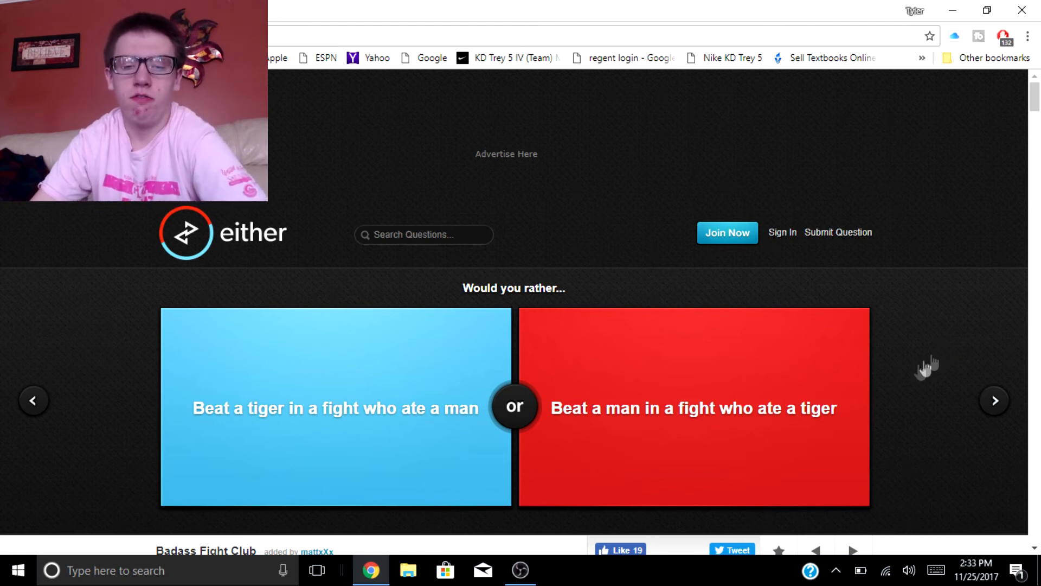
pyautogui.moveTo(922, 437)
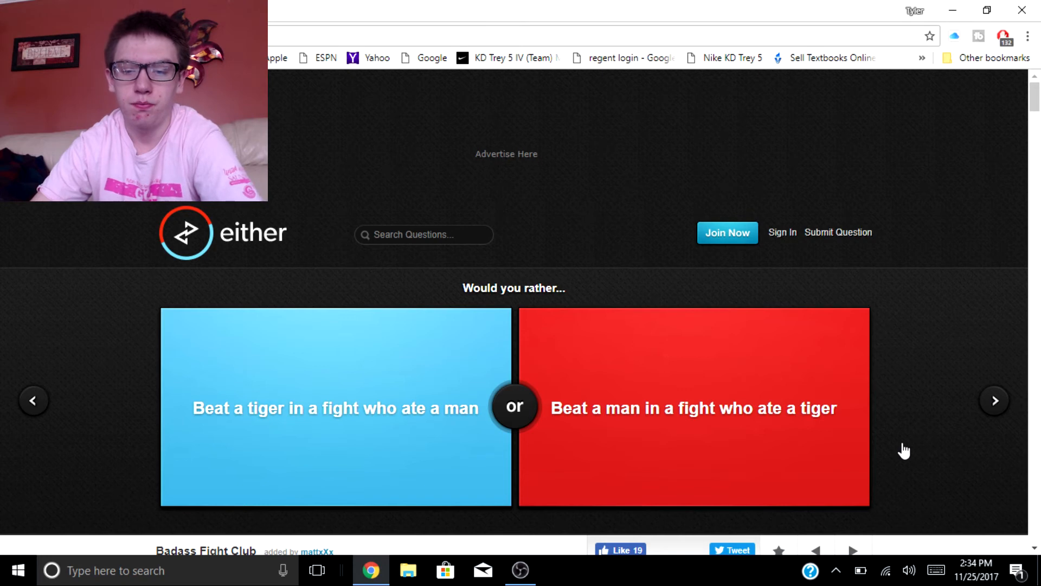
pyautogui.moveTo(888, 463)
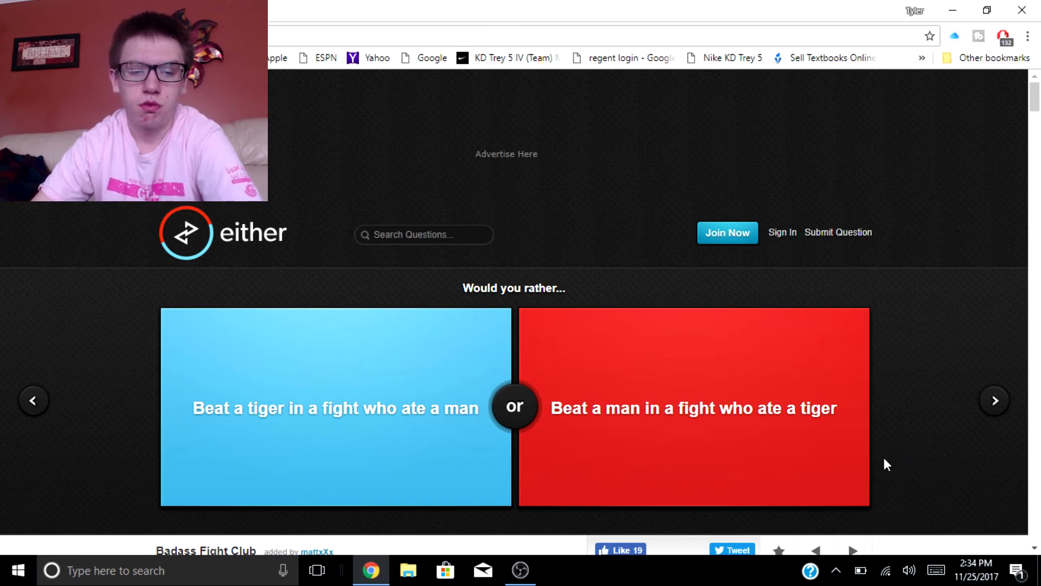
# Vote to beat a man who ate a tiger, then advance to the hamburger-or-hot-dog question.
pyautogui.click(693, 407)
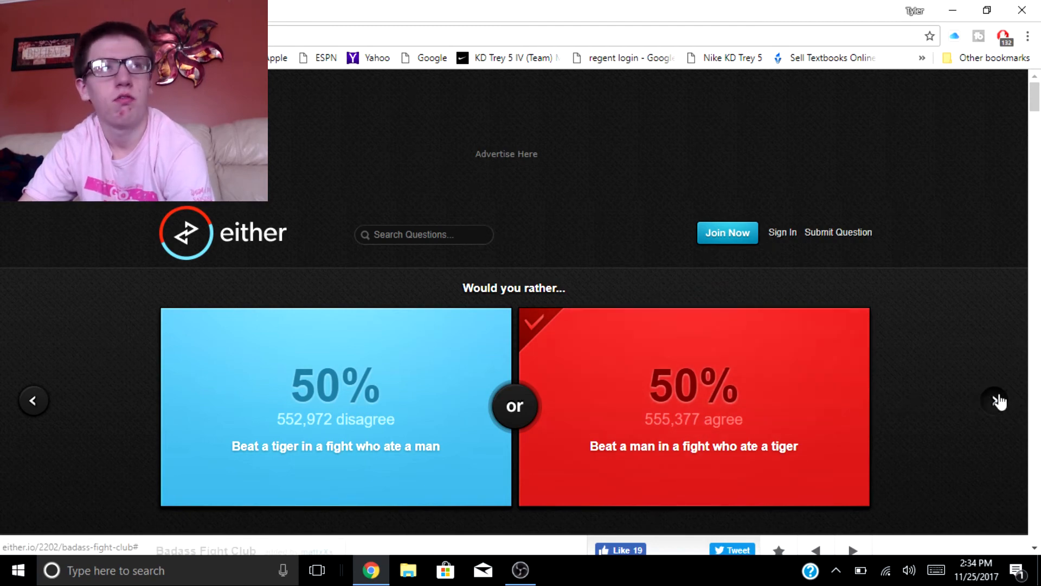
pyautogui.click(995, 399)
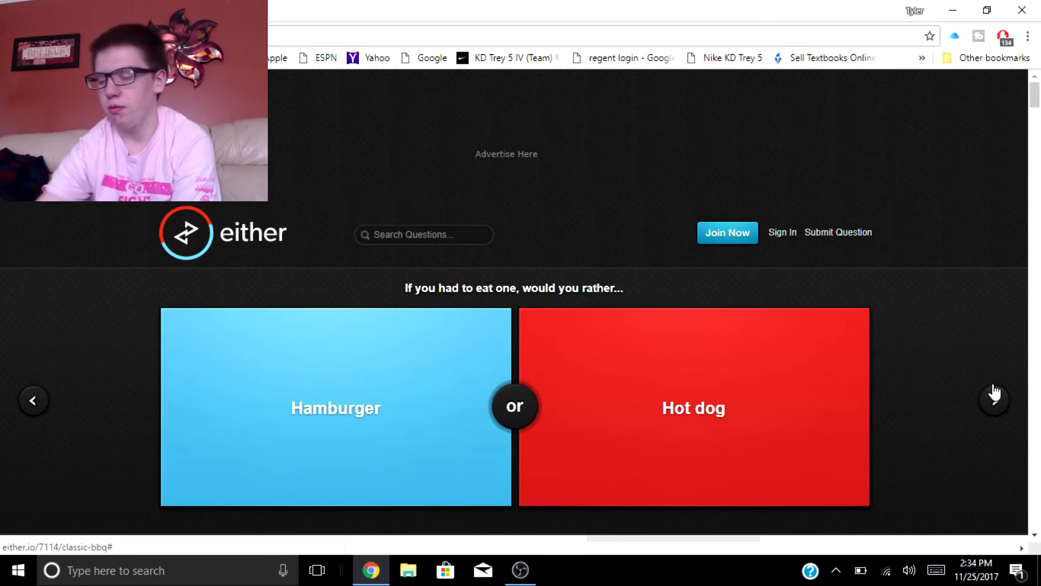
# Vote for hamburger, then answer the dreams question to reach Hillary Clinton or Nancy Pelosi.
pyautogui.click(335, 392)
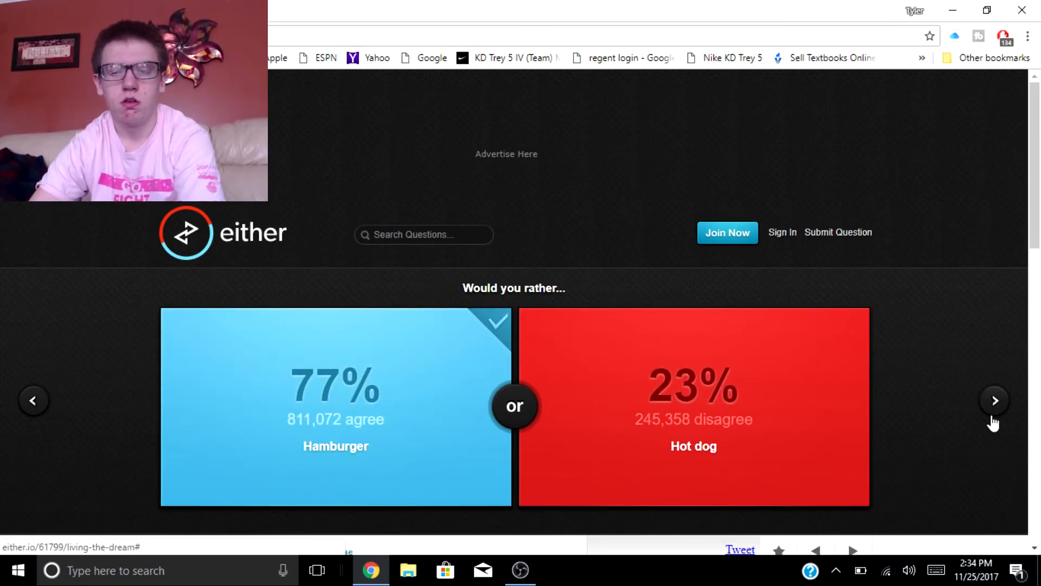
pyautogui.click(994, 400)
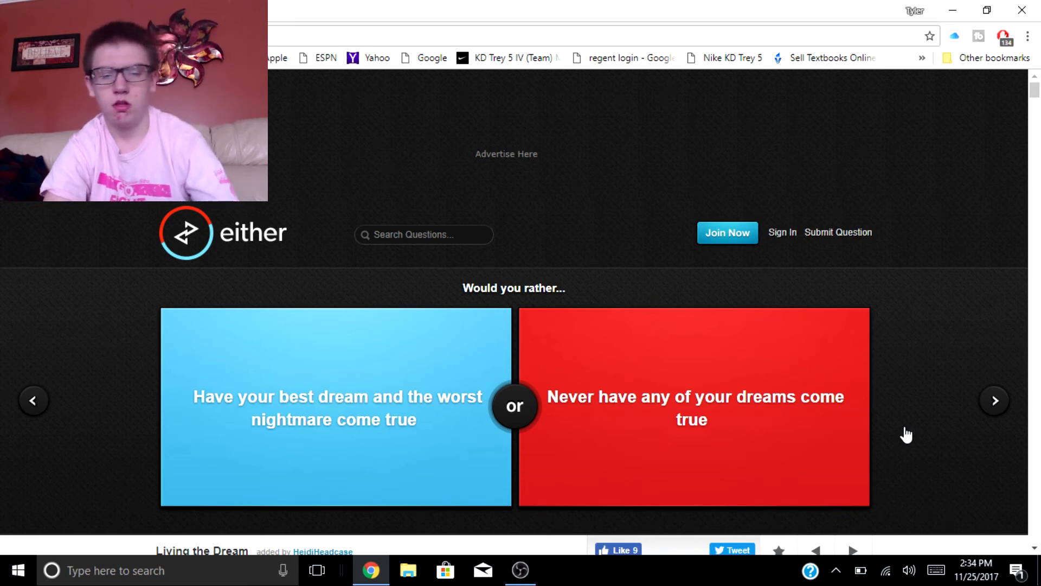
pyautogui.click(335, 398)
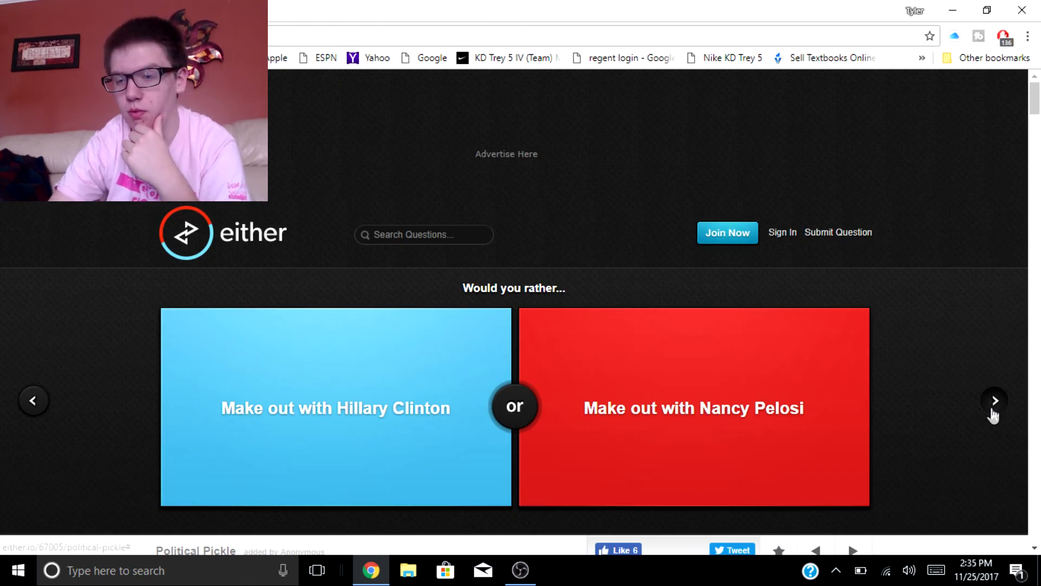
# Skip the Hillary Clinton question and vote for head chef on a luxury cruise liner.
pyautogui.click(994, 400)
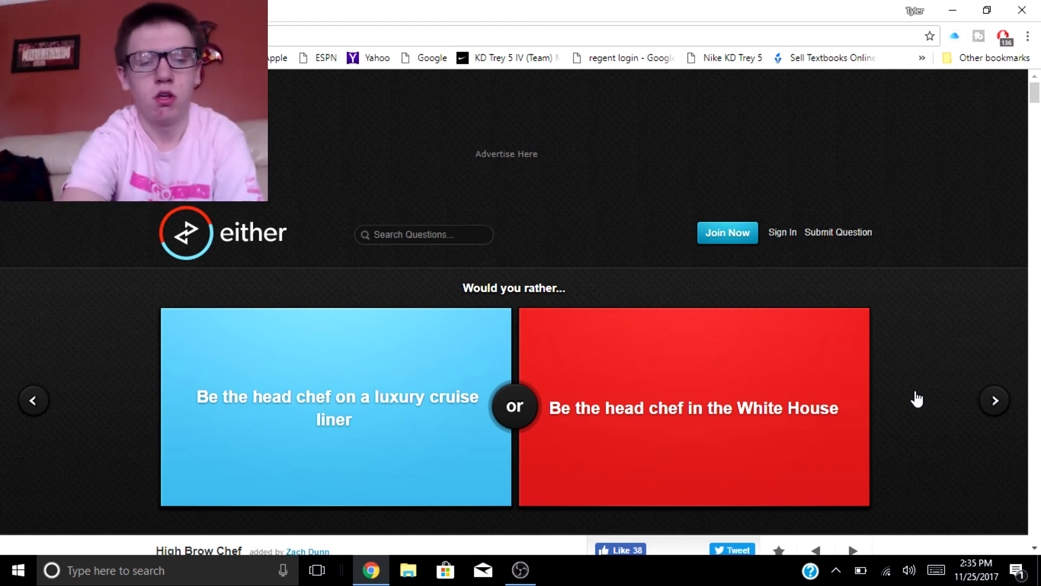
pyautogui.click(335, 406)
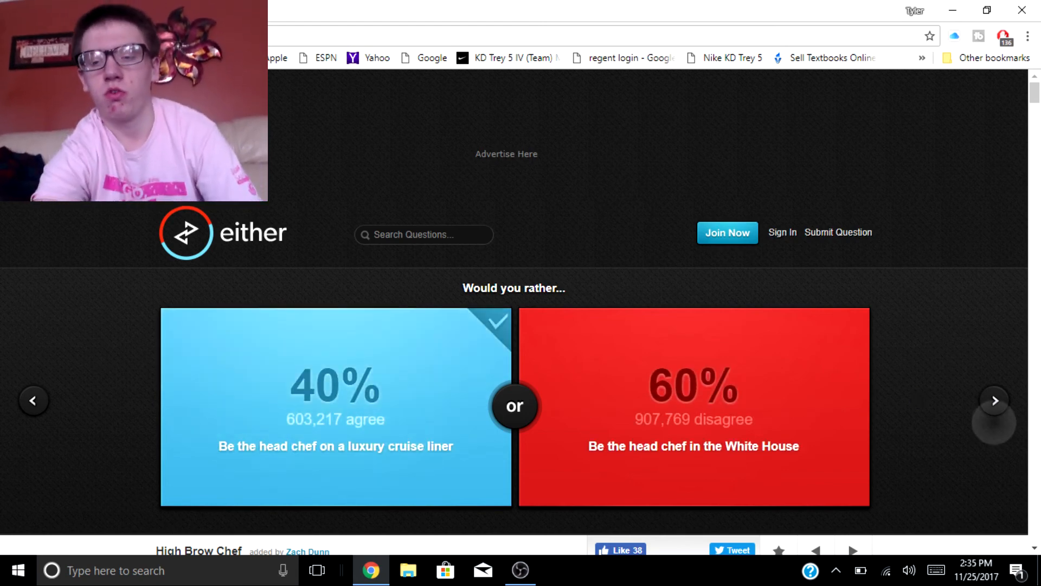
pyautogui.click(993, 400)
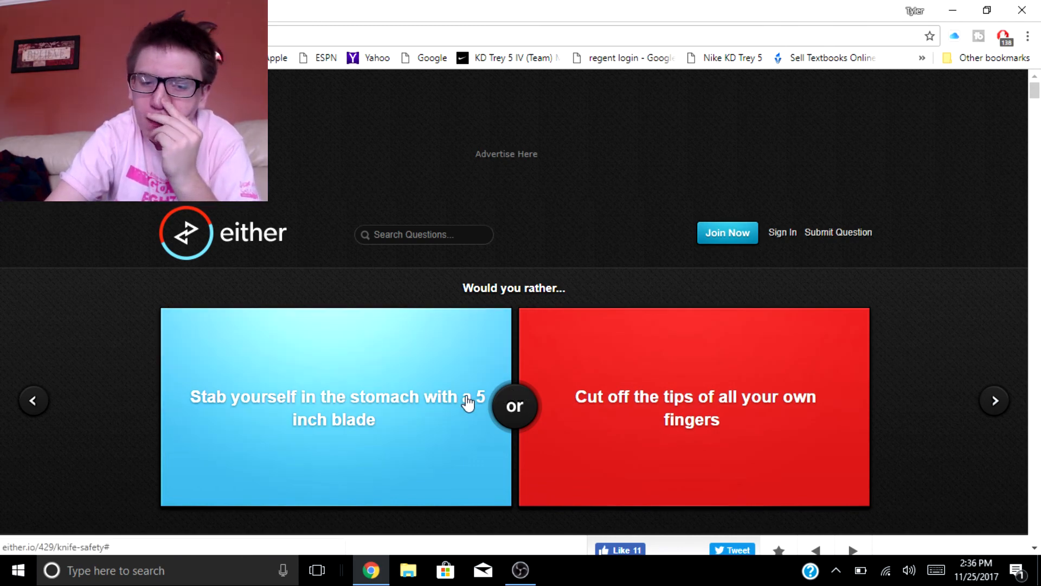
# Vote for the 5 inch blade, then for appearing on Jerry Springer, advancing after each.
pyautogui.click(335, 405)
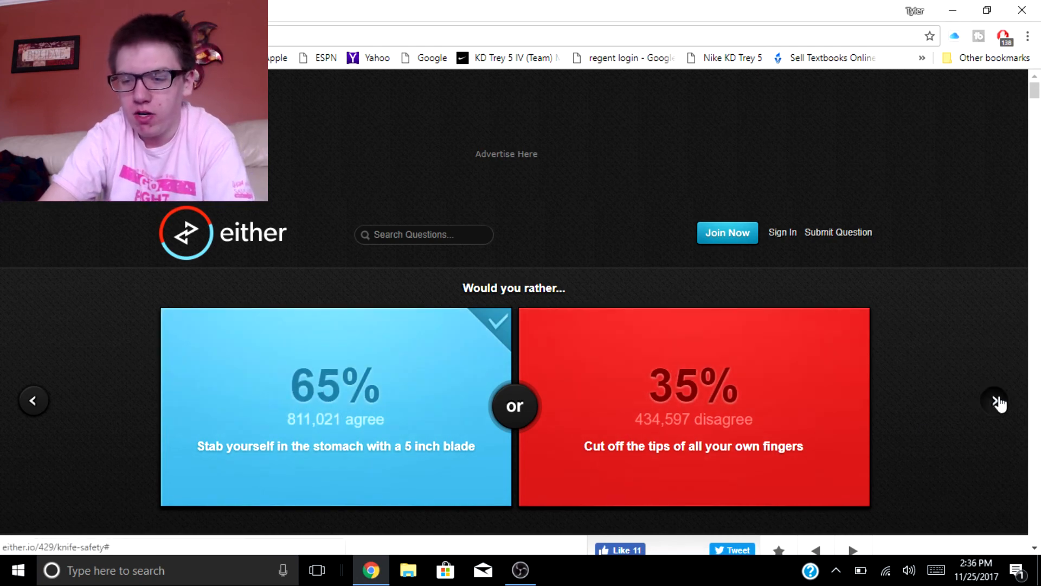
pyautogui.click(995, 400)
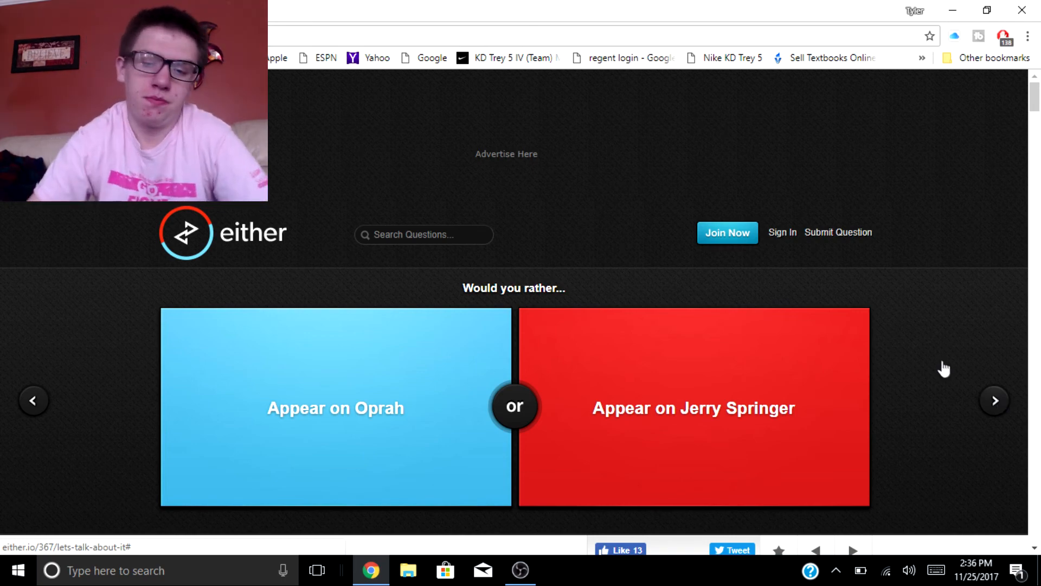
pyautogui.click(693, 407)
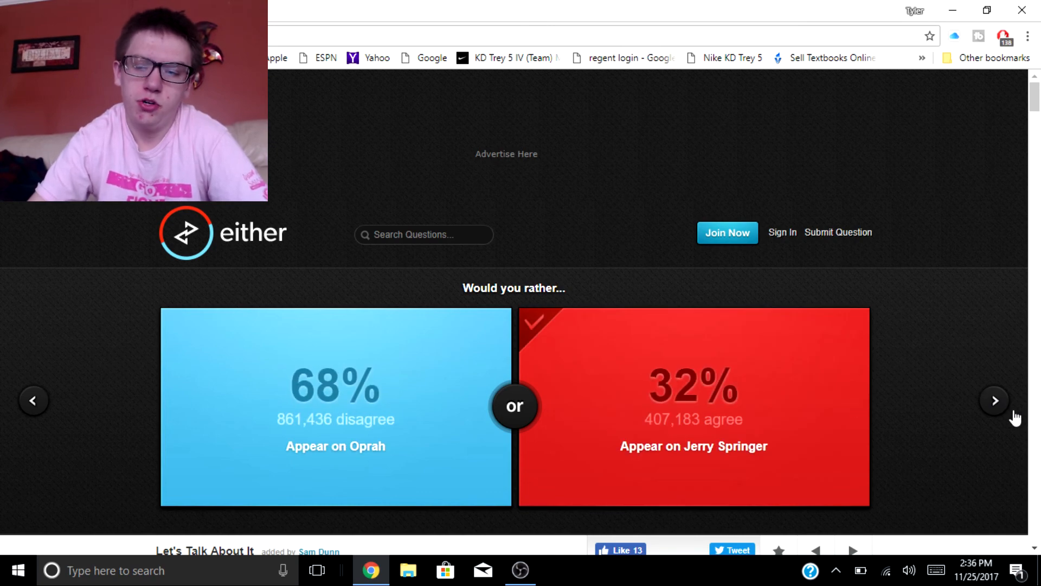
pyautogui.click(994, 400)
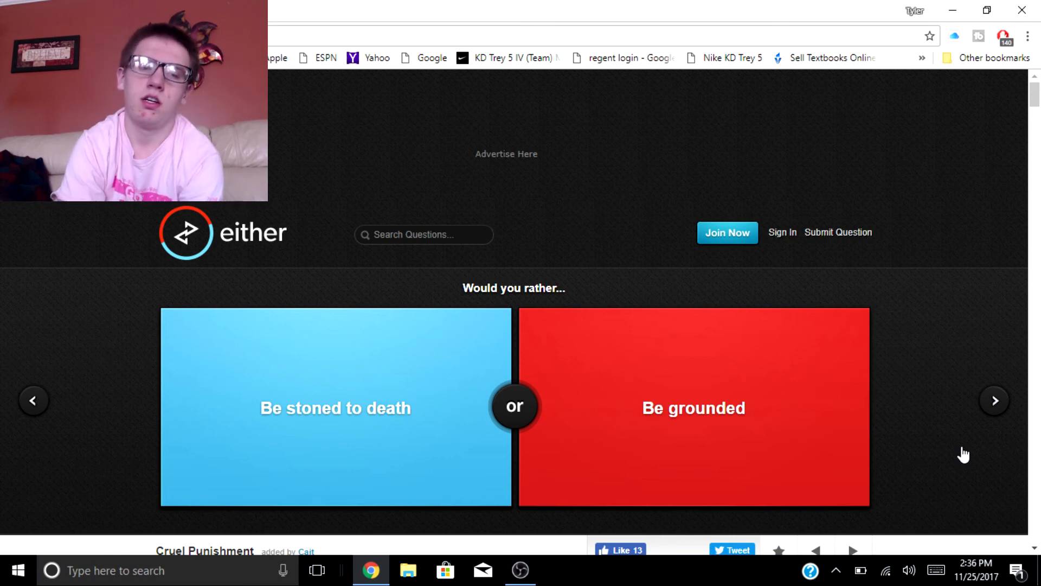
# Vote for being grounded, then for only reading Marvel, advancing to the bus question.
pyautogui.click(693, 408)
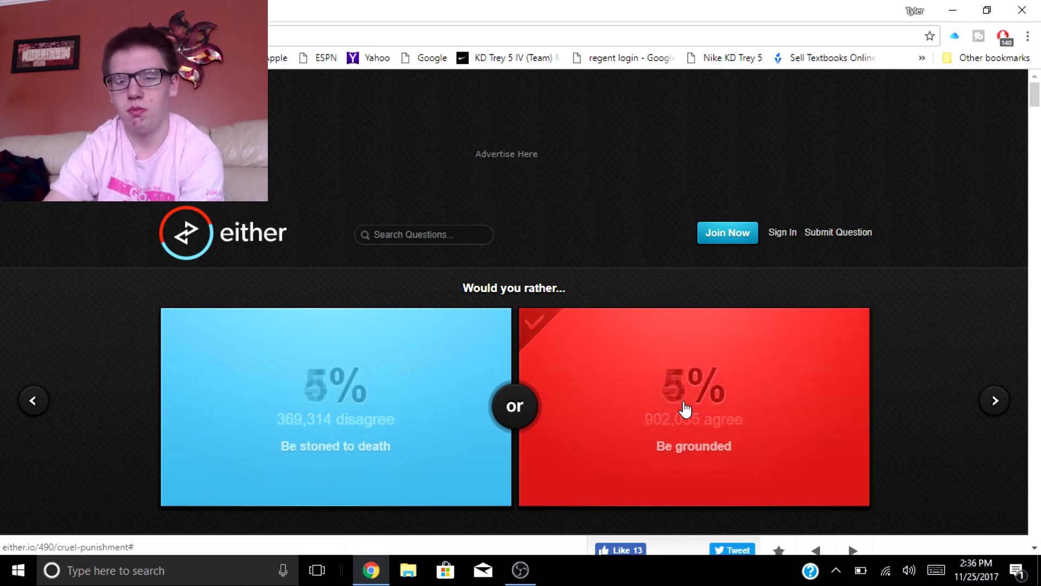
pyautogui.click(693, 407)
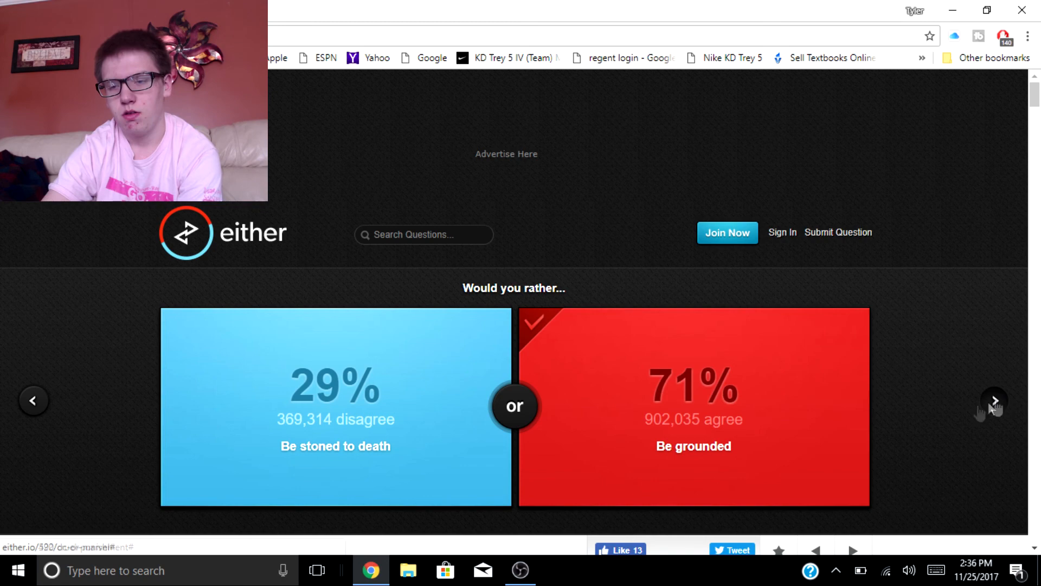
pyautogui.click(994, 400)
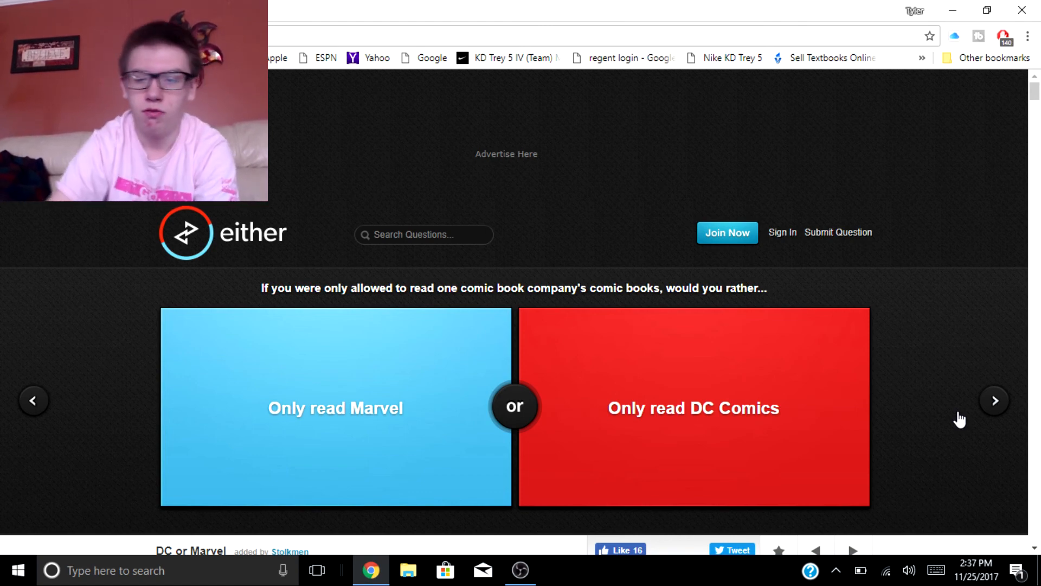
pyautogui.click(335, 407)
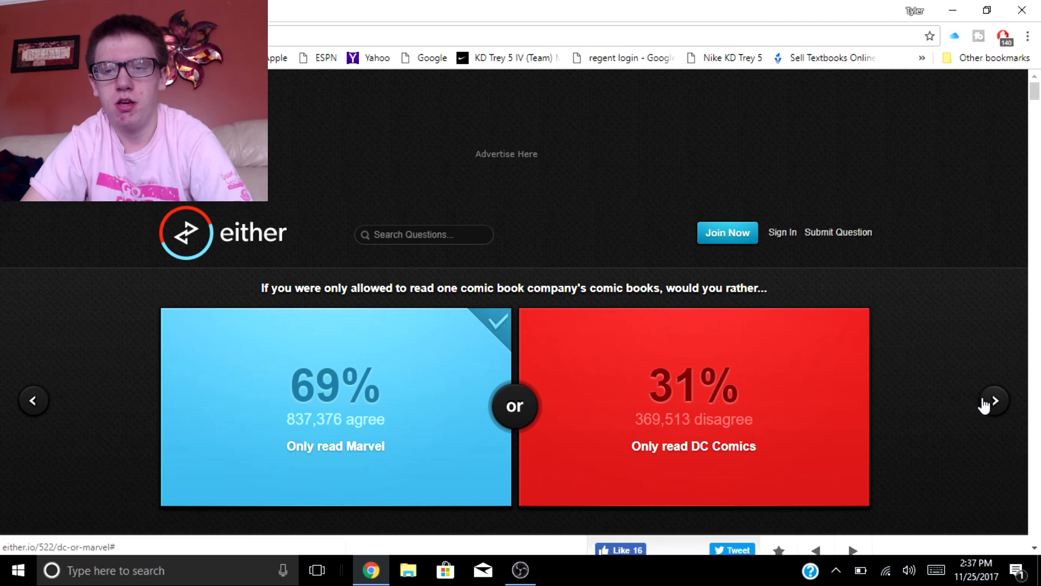
pyautogui.click(992, 400)
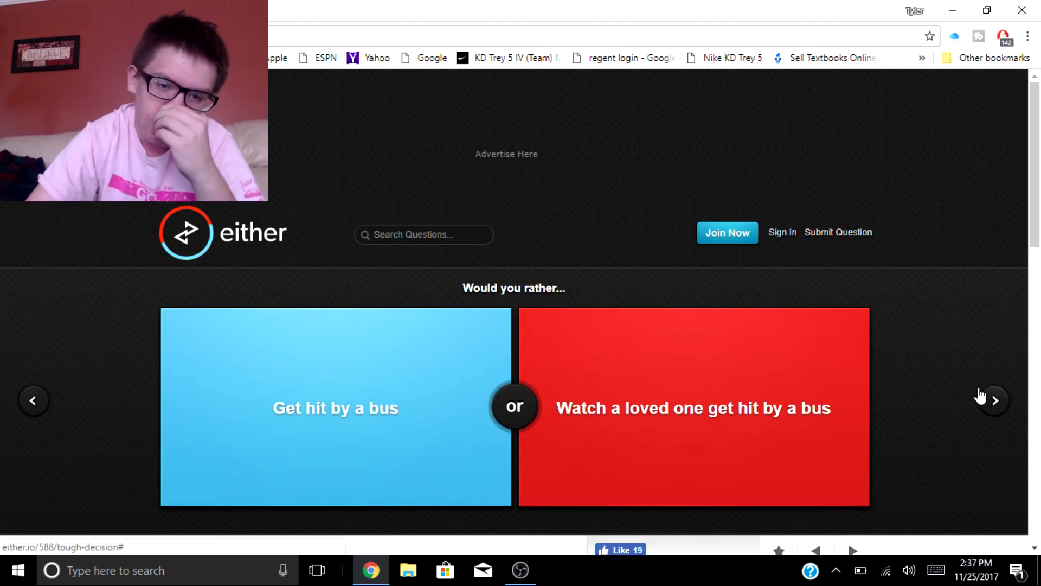